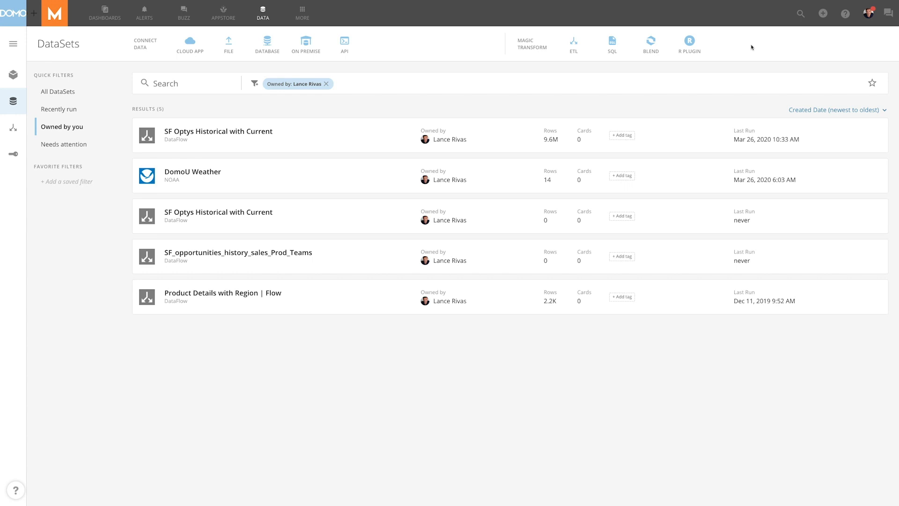
- Open the 'SF Optys Historical with Current' dataset from the DataSets list
left_click(218, 130)
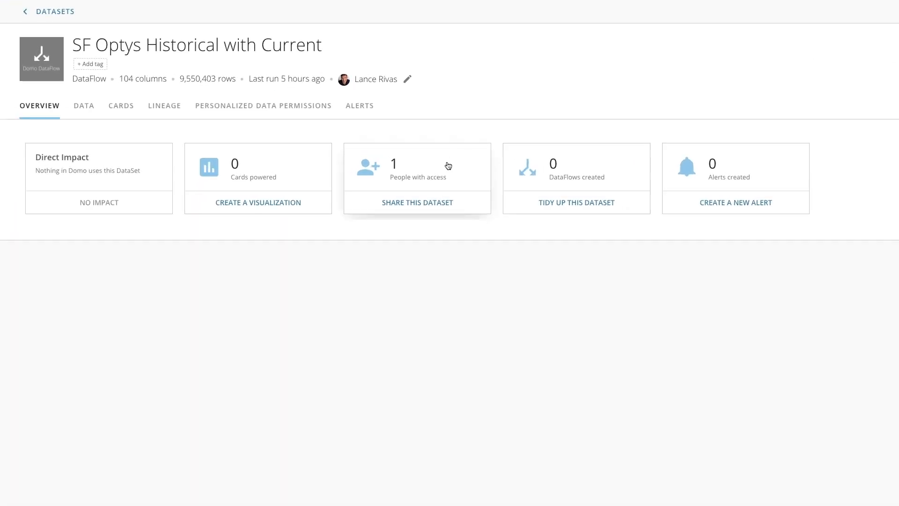
- Find Charlie in the dataset's sharing list and change his access from No Access to Co-owner
left_click(416, 202)
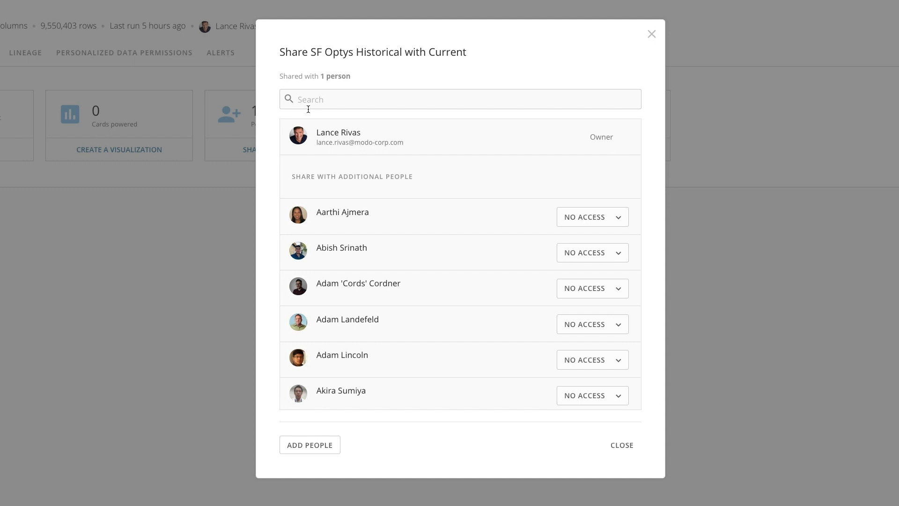
type("Charlie")
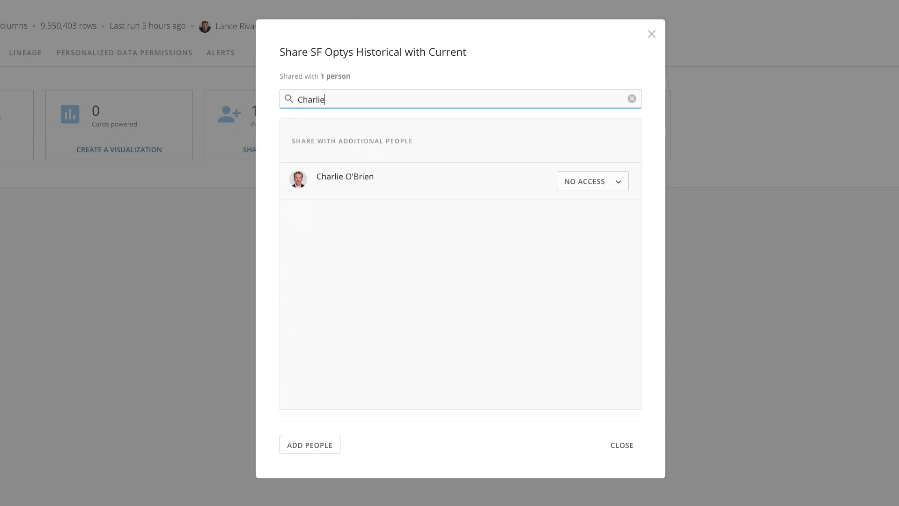
mouse_move(331, 94)
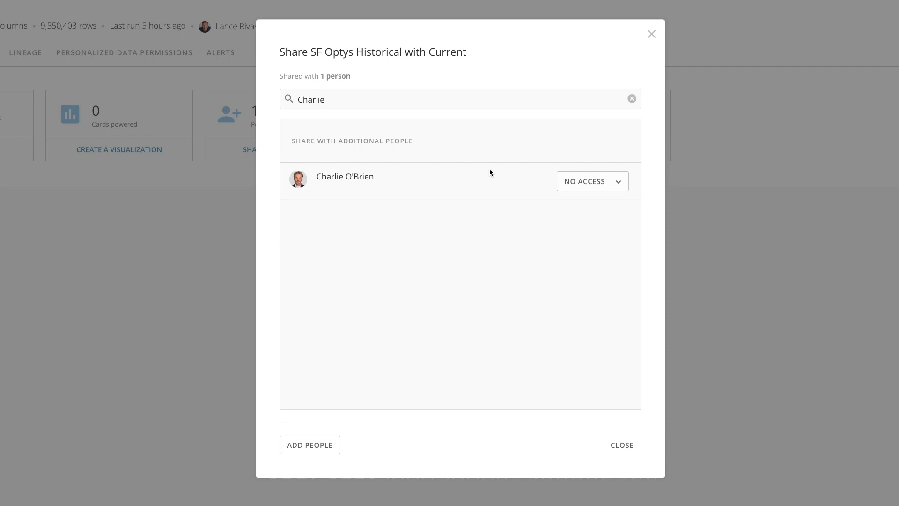
mouse_move(557, 171)
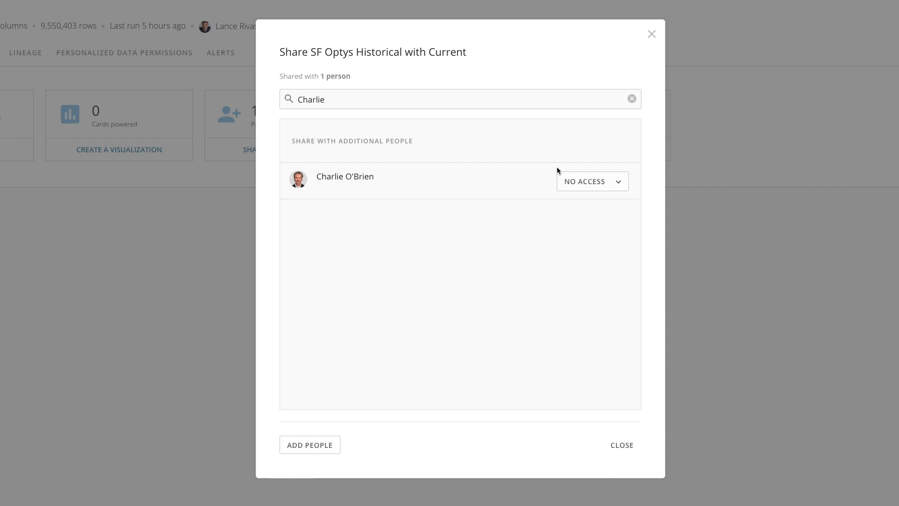
left_click(592, 181)
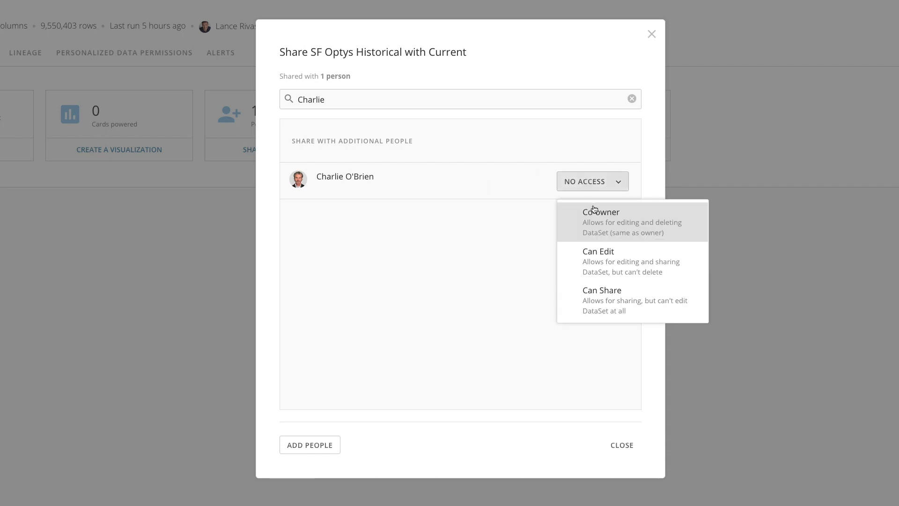
left_click(600, 212)
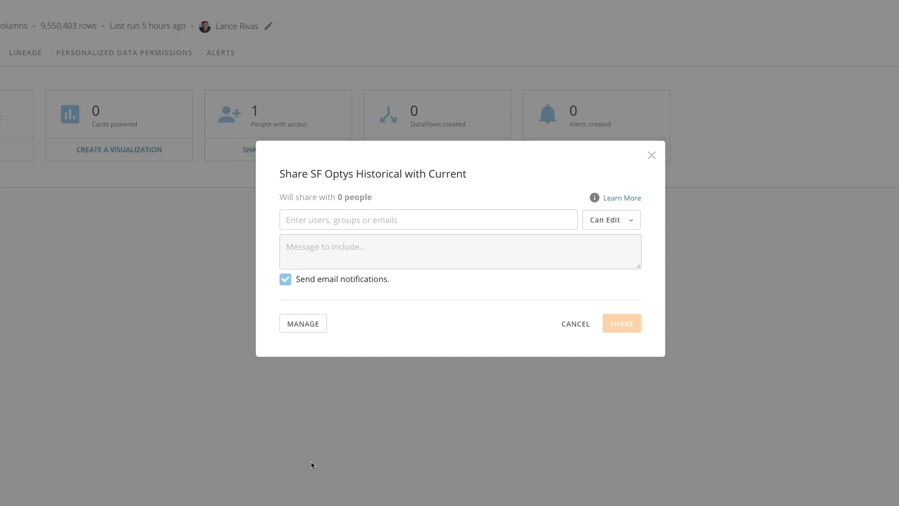
- Add the Marketing group with Can Share permission and share the dataset
type("Marke")
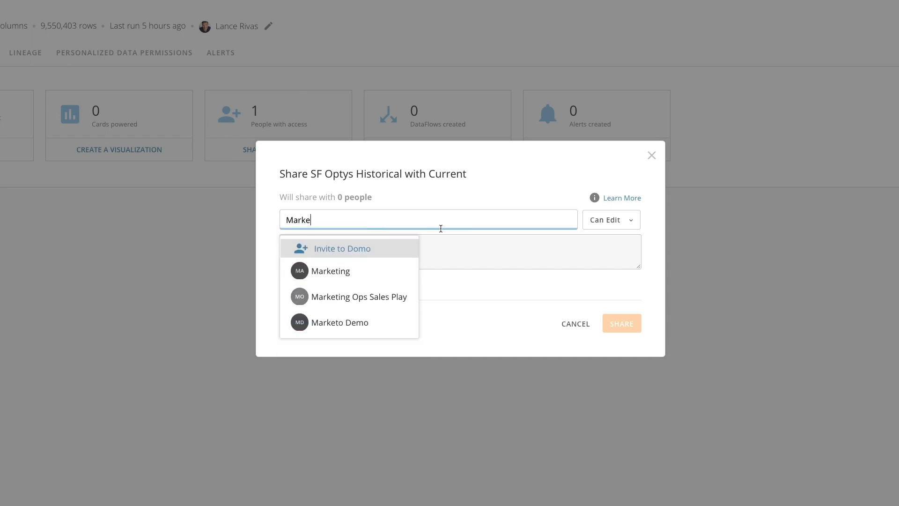
left_click(330, 271)
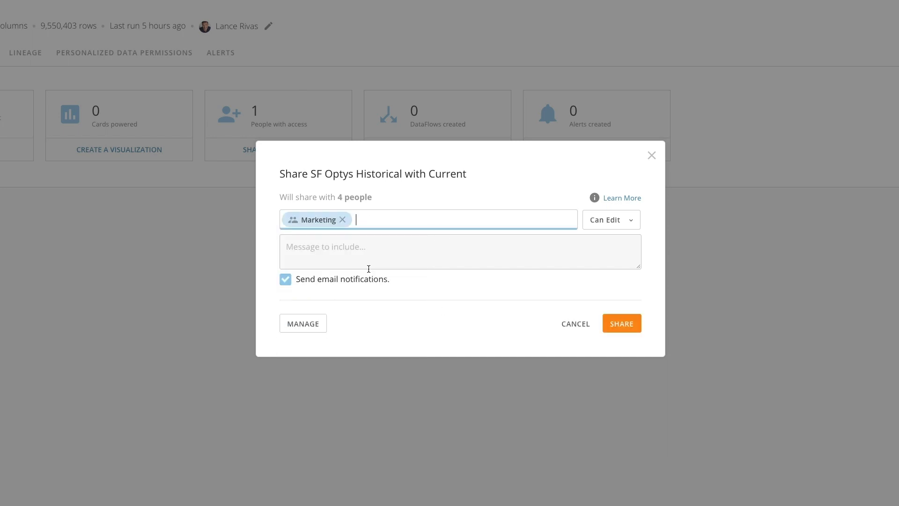
left_click(610, 220)
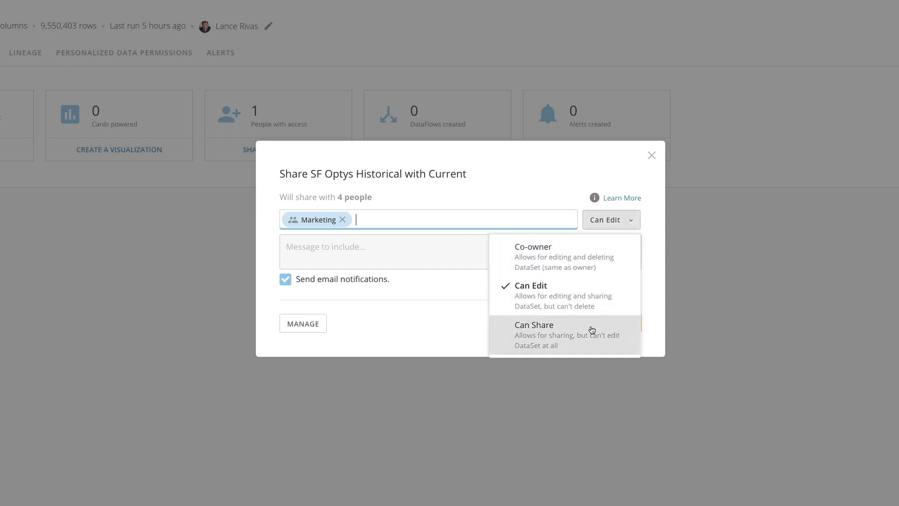
left_click(533, 324)
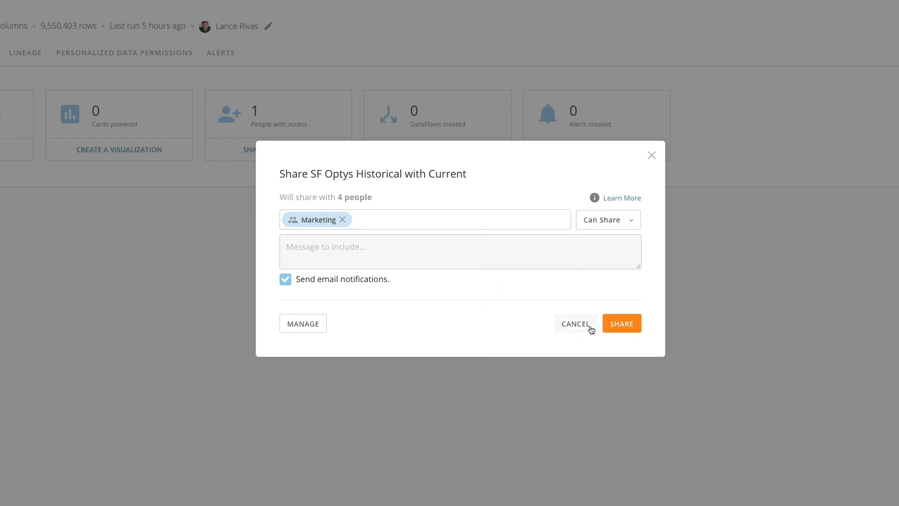
left_click(621, 322)
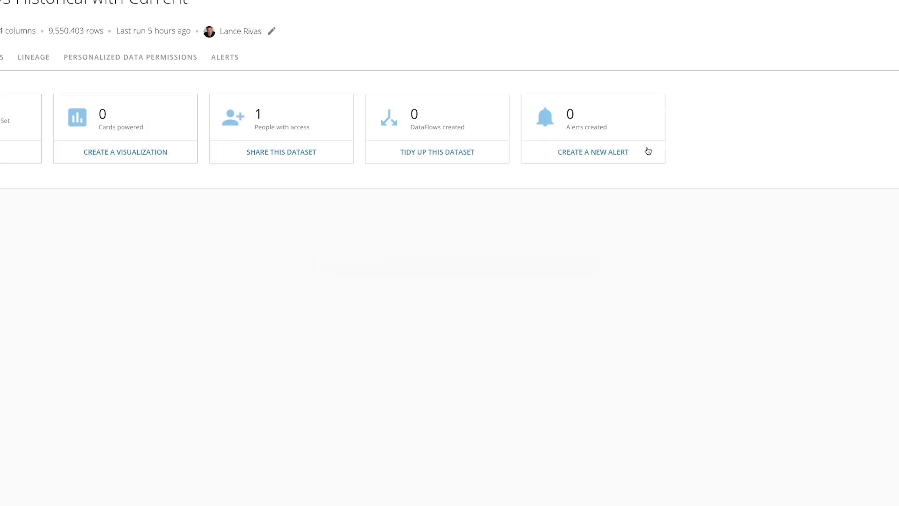
scroll("down", 3)
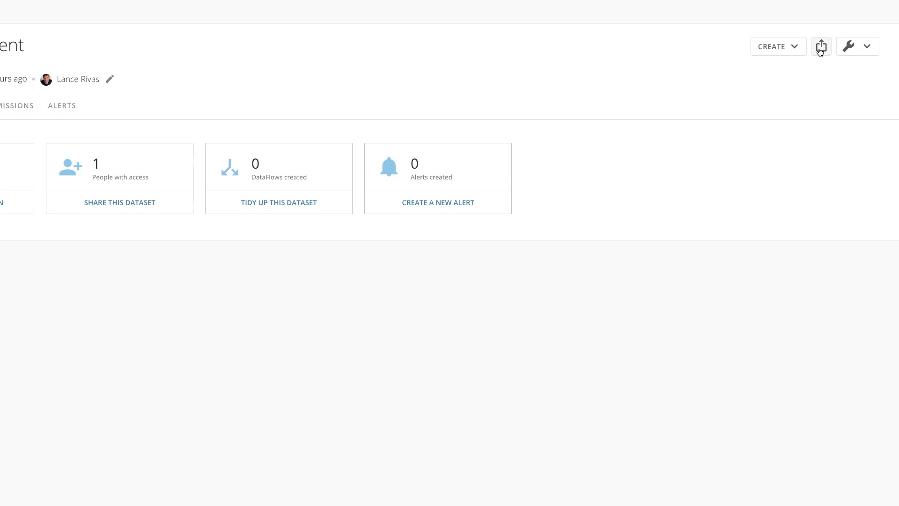
mouse_move(798, 98)
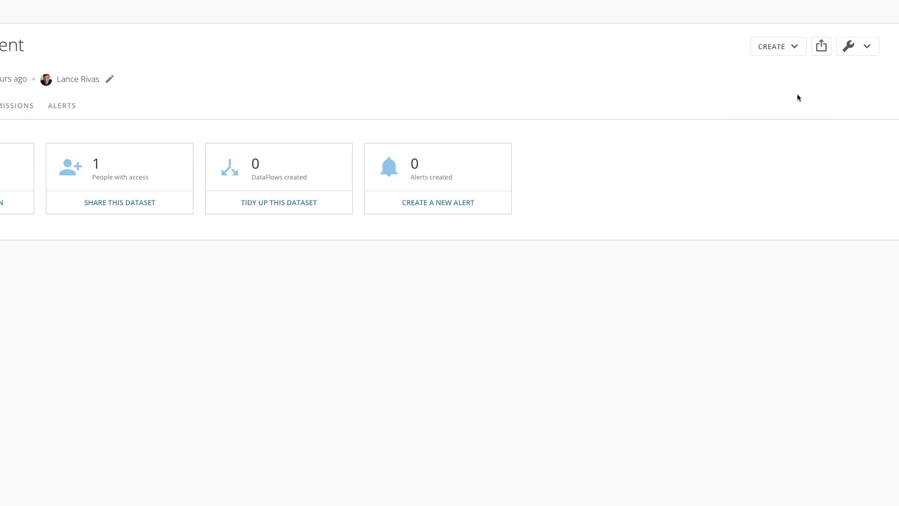
left_click(119, 203)
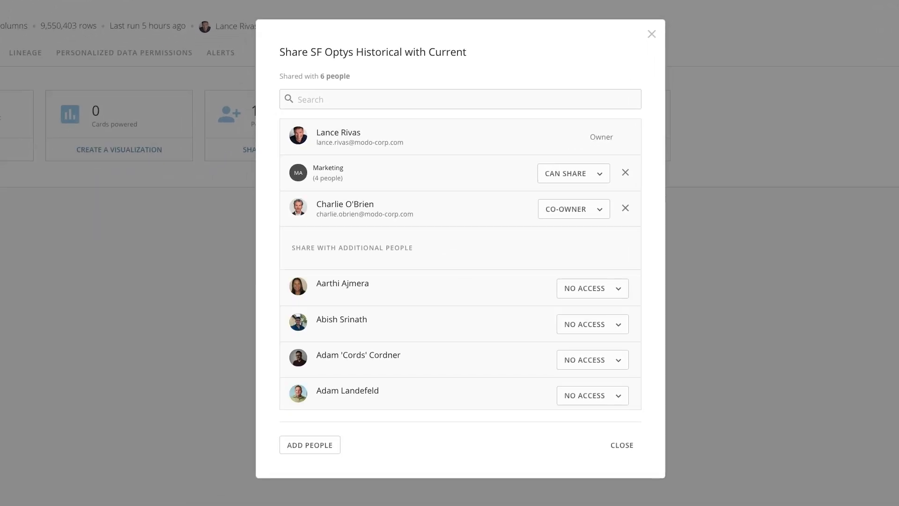